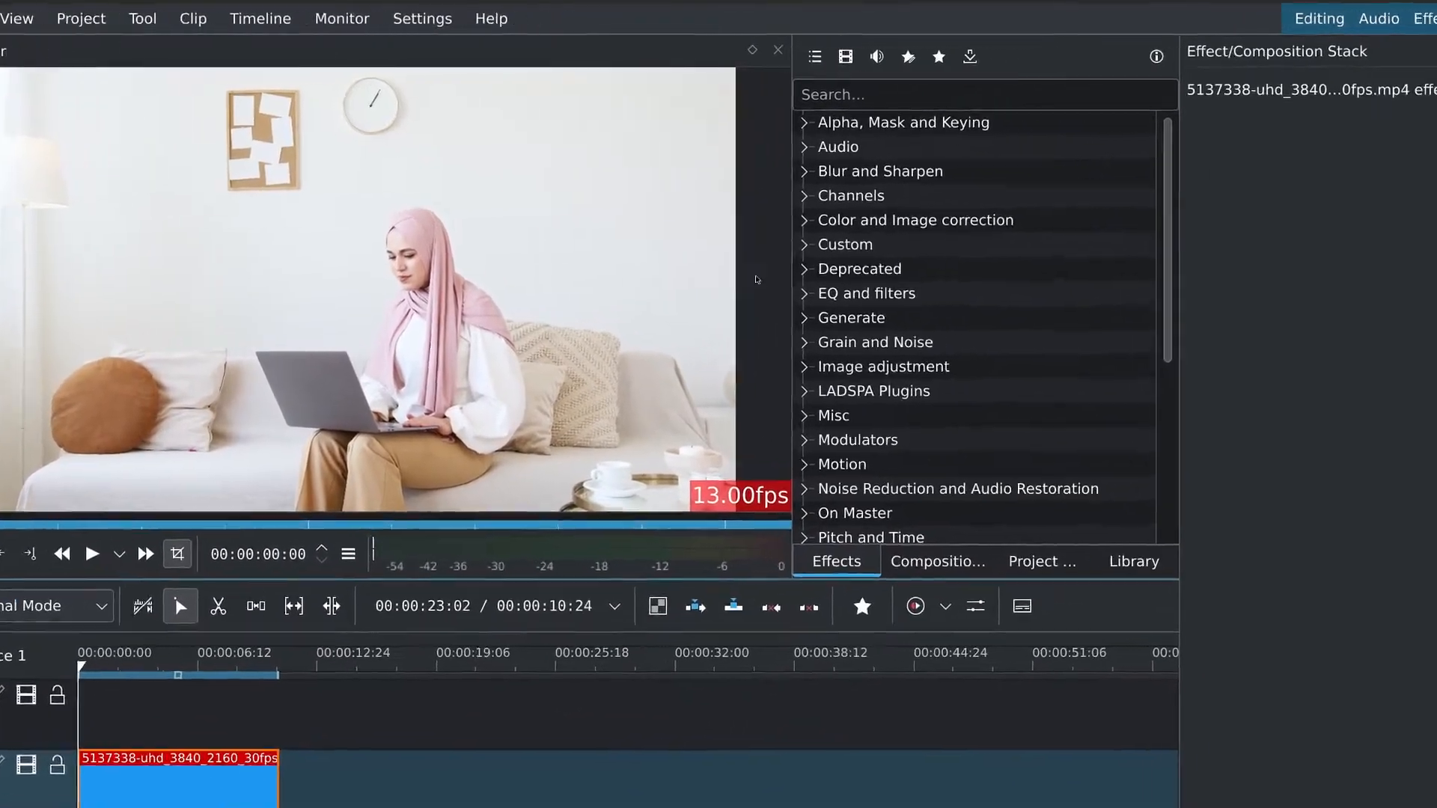
# - Add the Alpha shapes (Mask) effect, found via 'mask' search, to the first clip
pyautogui.write('mask')
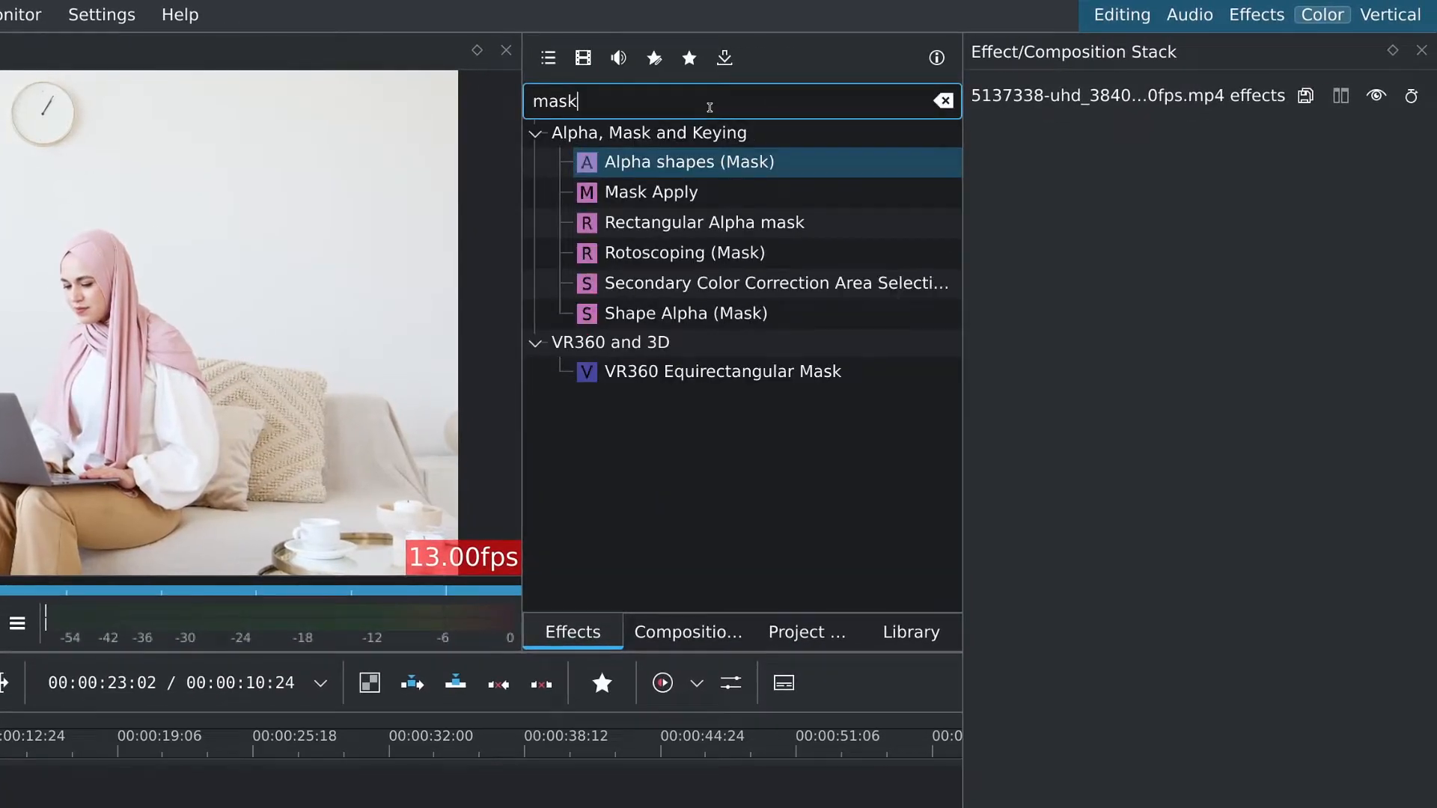
pyautogui.click(684, 251)
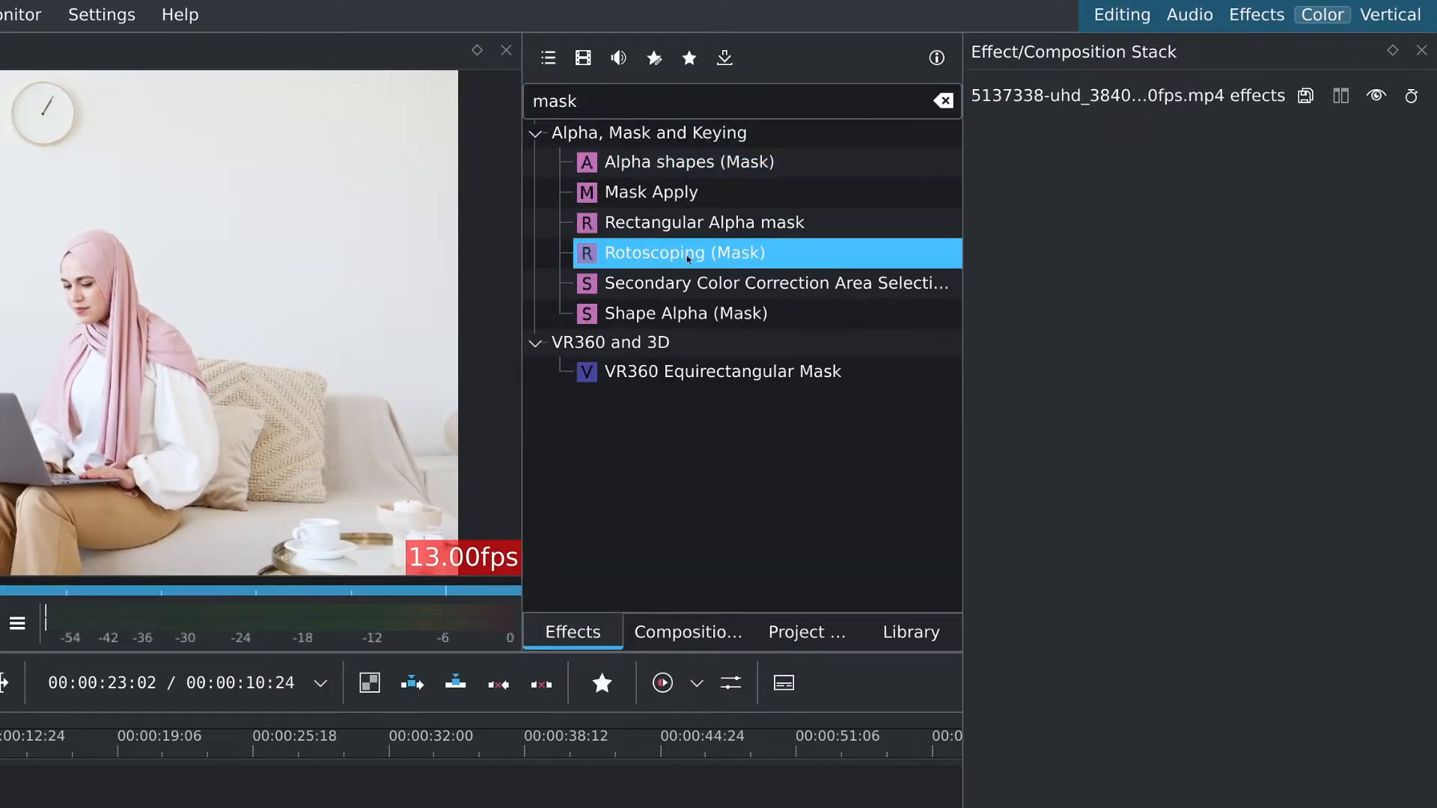
pyautogui.click(686, 161)
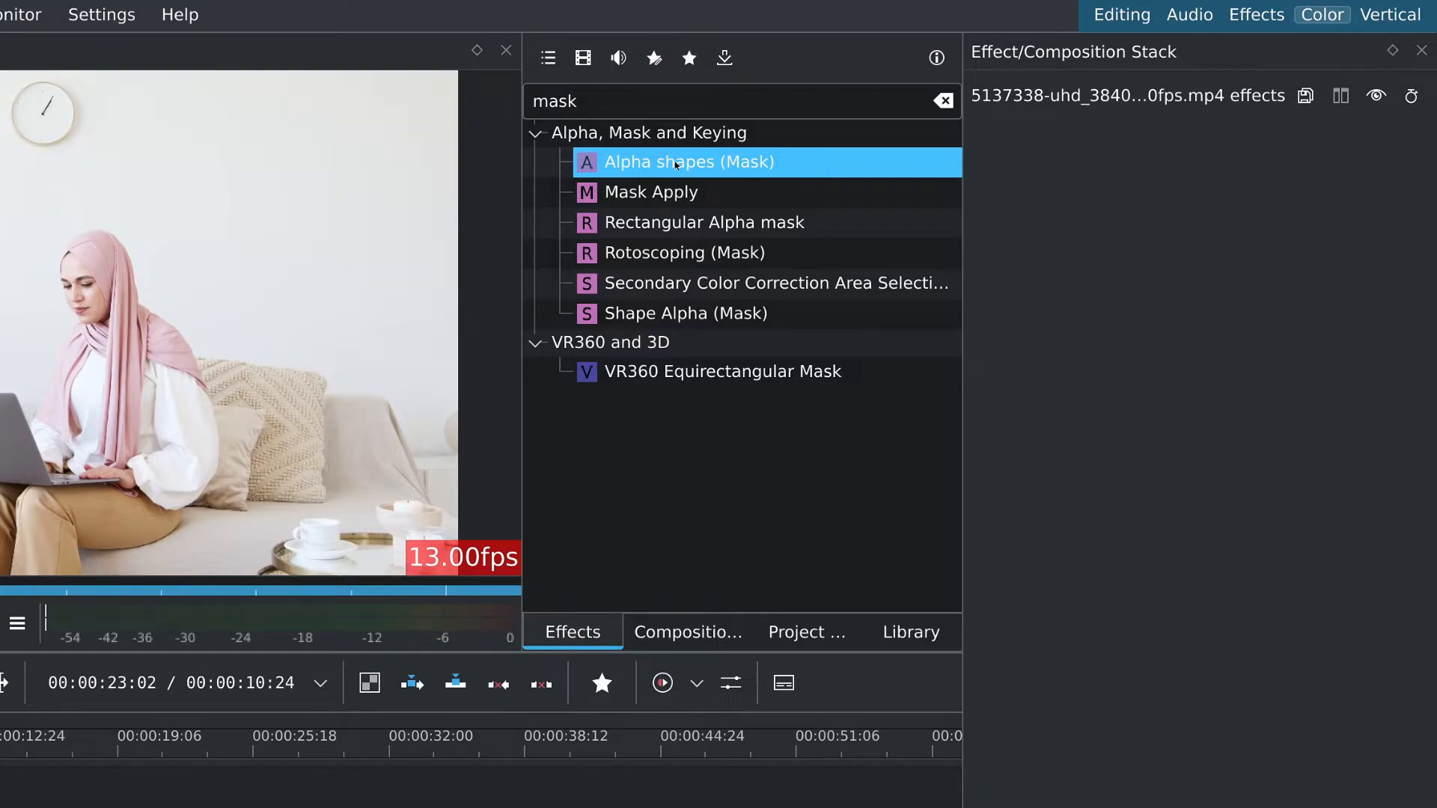
pyautogui.doubleClick(688, 161)
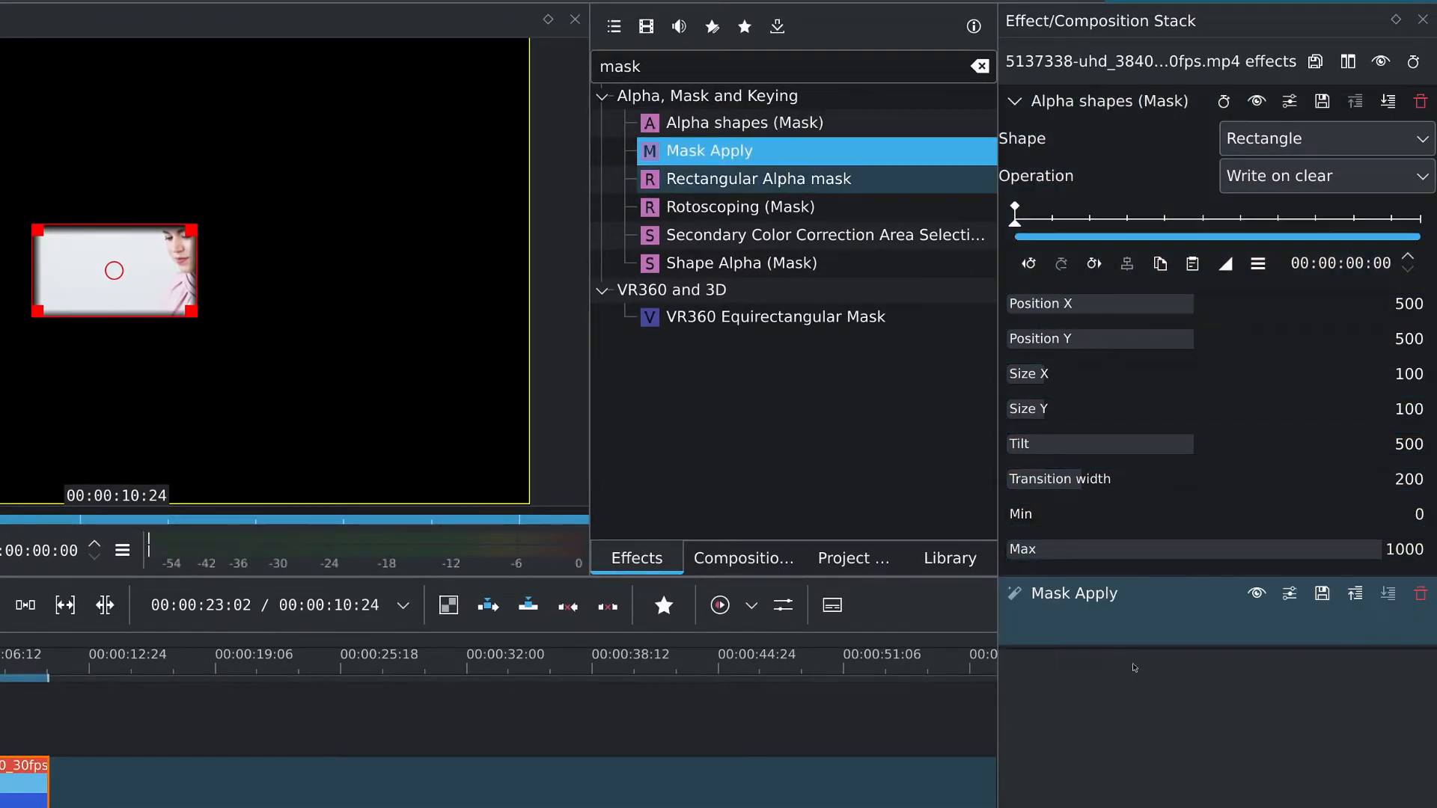
# - Add a Transform effect to the clip, found via 'transf' search
pyautogui.write('transf')
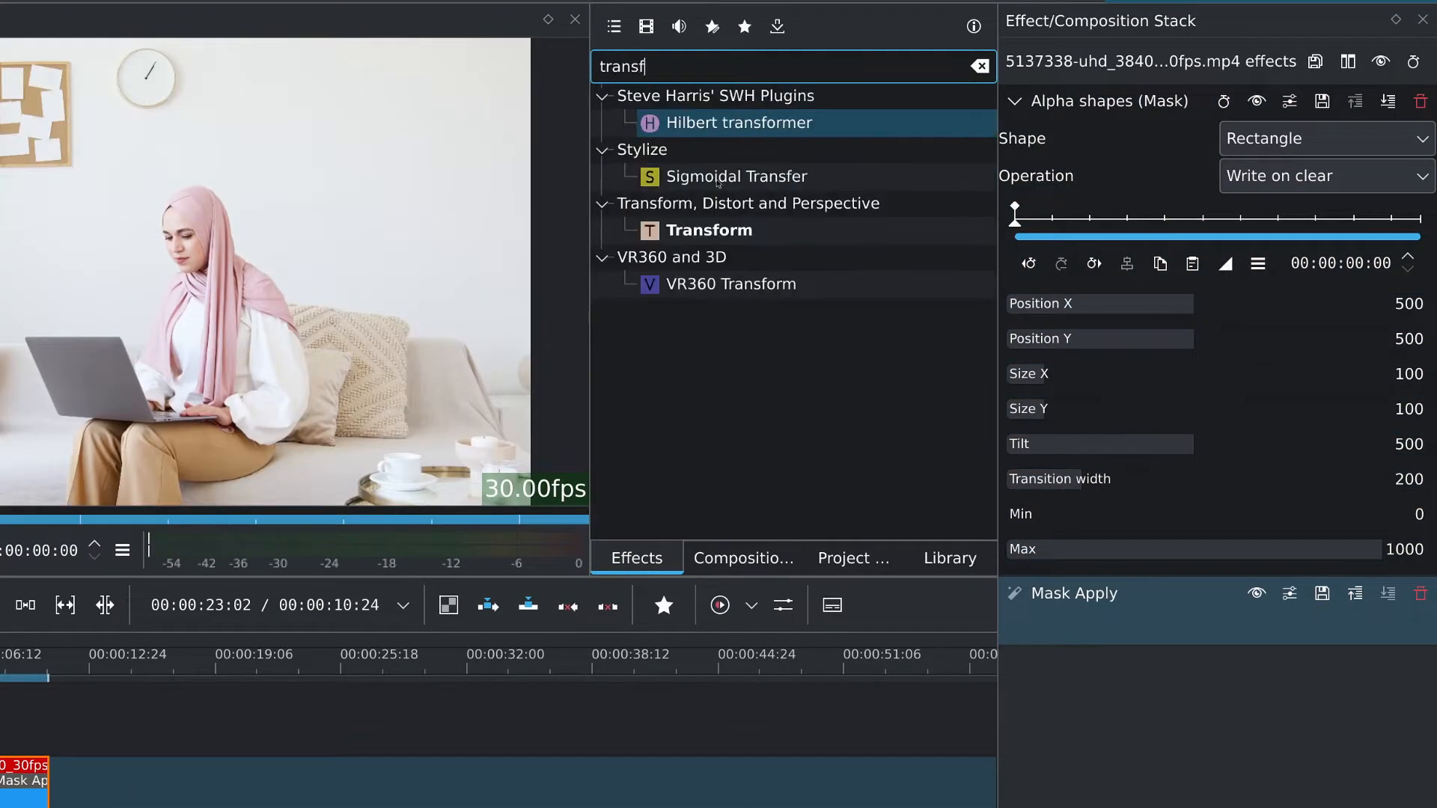
pyautogui.click(708, 231)
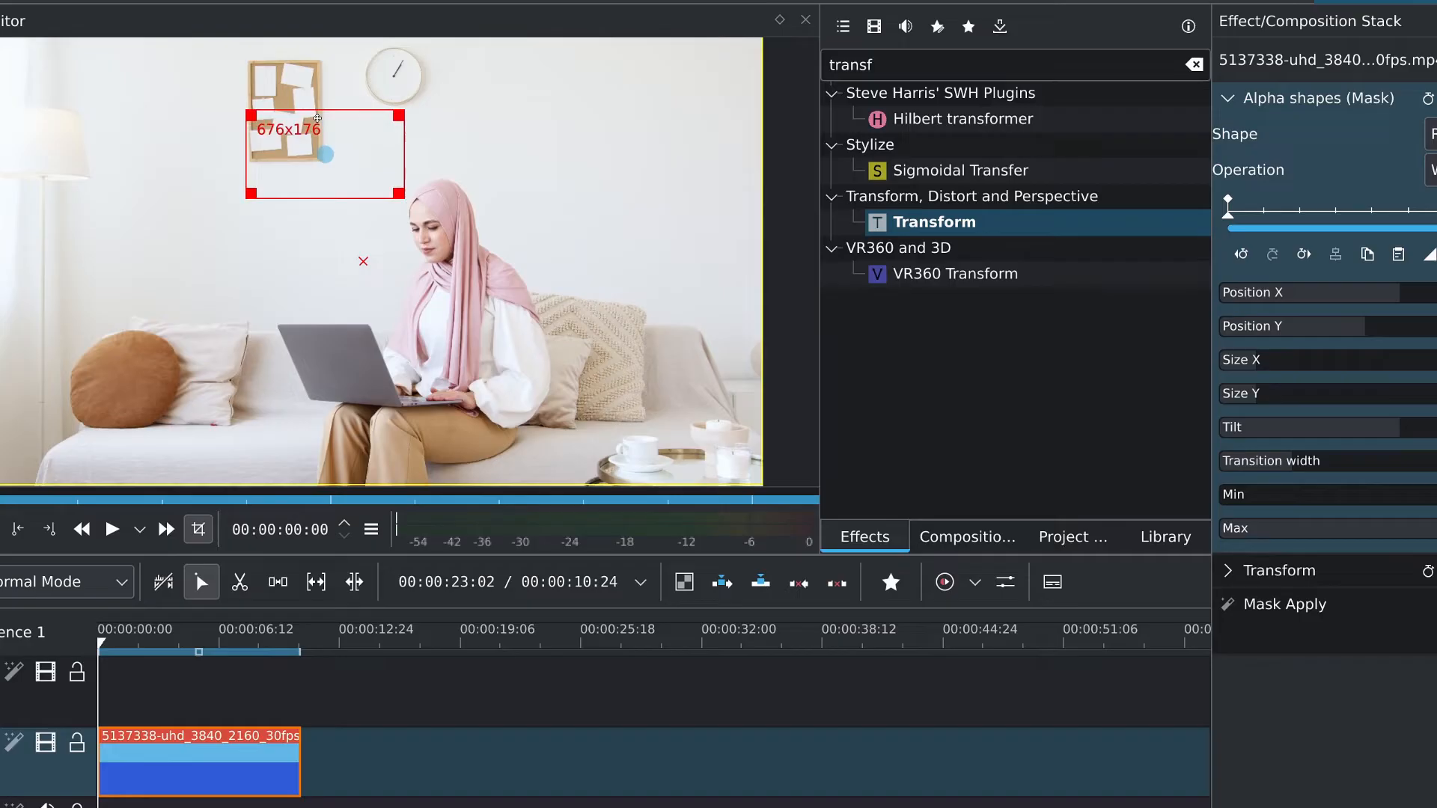
# - Move the alpha-shape rectangle over the wall board so the patch hides it
pyautogui.moveTo(401, 193); pyautogui.dragTo(349, 166)
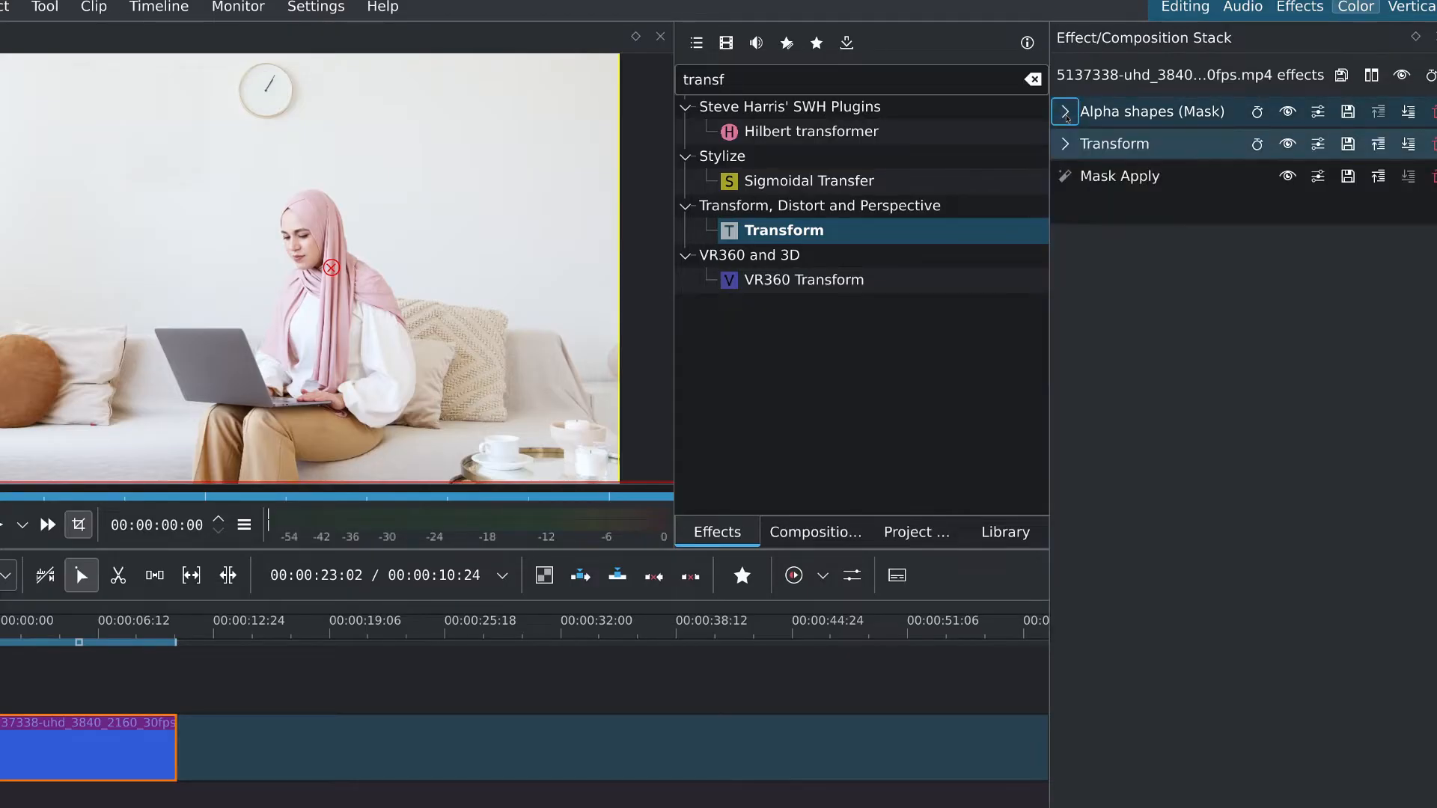
# - Place the 6670700 guitarist clip on V1 after the first clip
pyautogui.click(1064, 111)
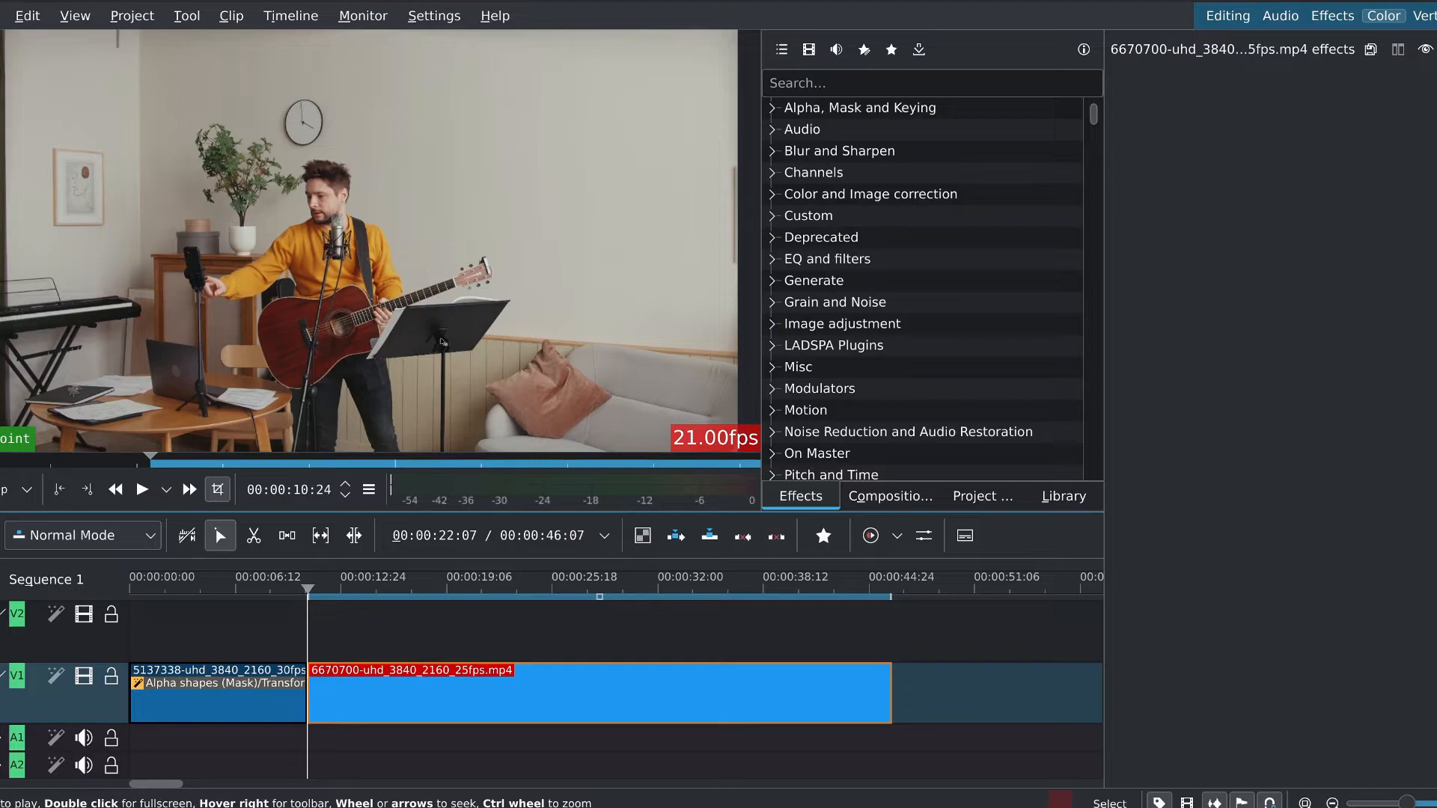
# - Extract the current guitarist frame to the project as remove_background_frame.png
pyautogui.rightClick(275, 229)
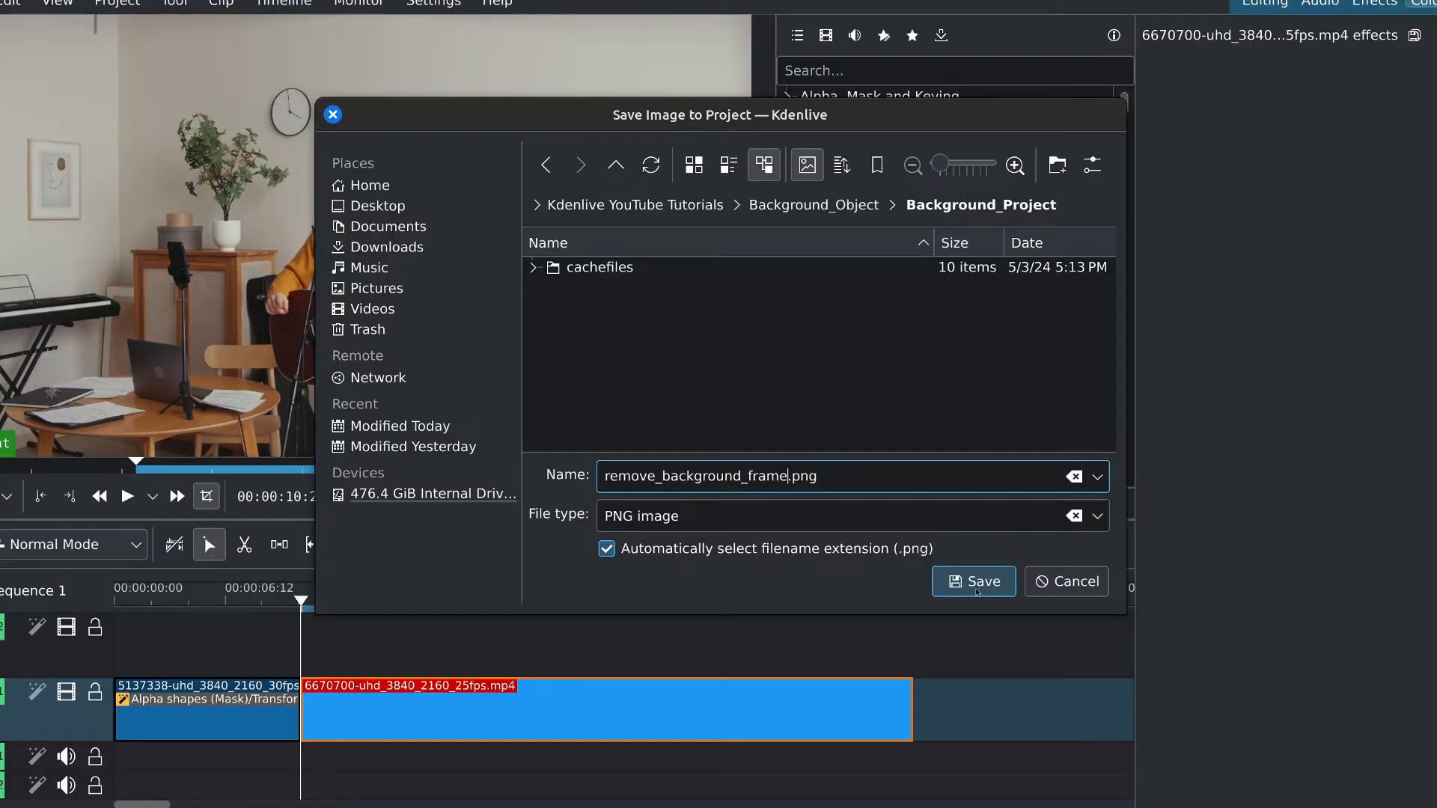
pyautogui.click(972, 581)
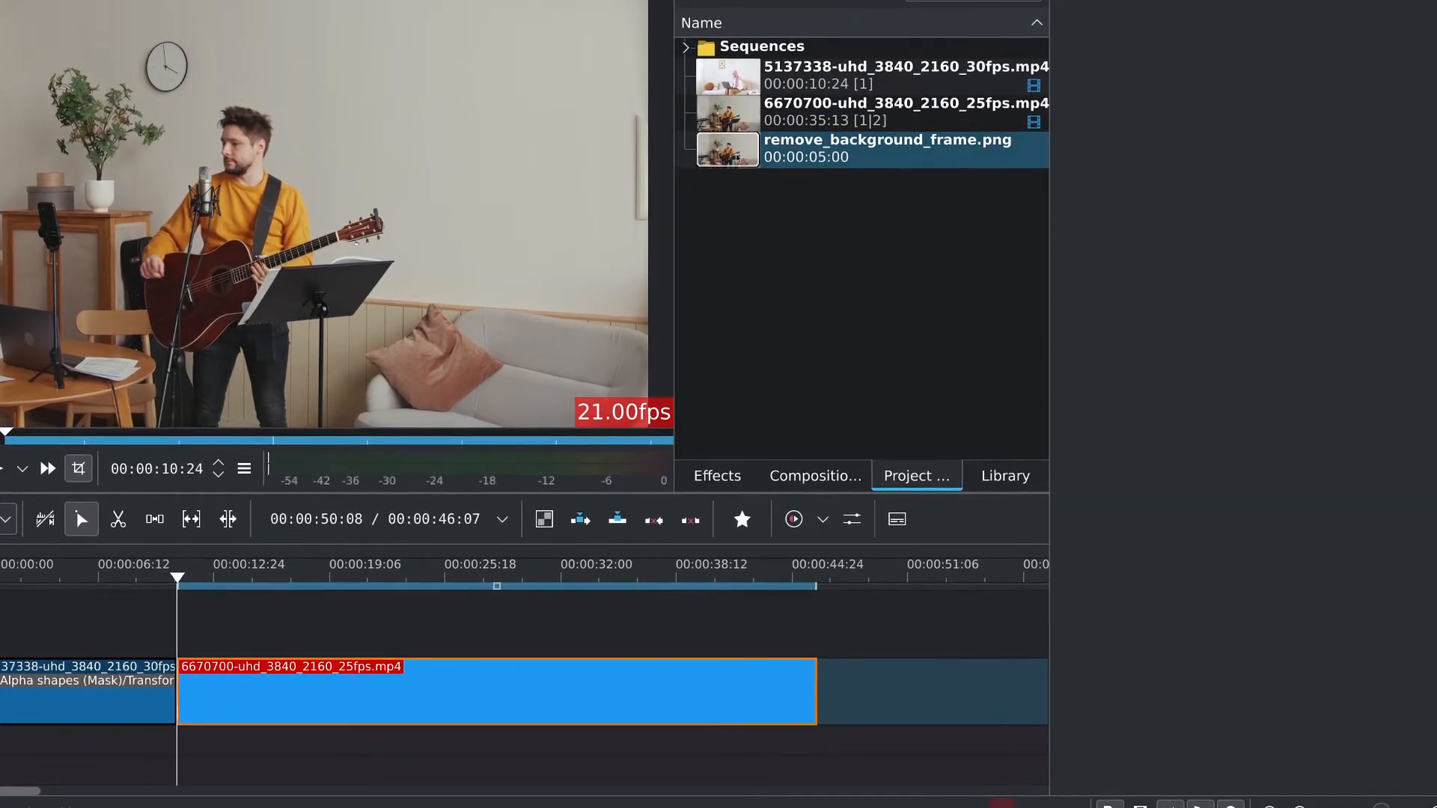
# - Put remove_background_frame.png on V2 above the clip with Alpha shapes and Transform
pyautogui.moveTo(728, 149); pyautogui.dragTo(495, 622)
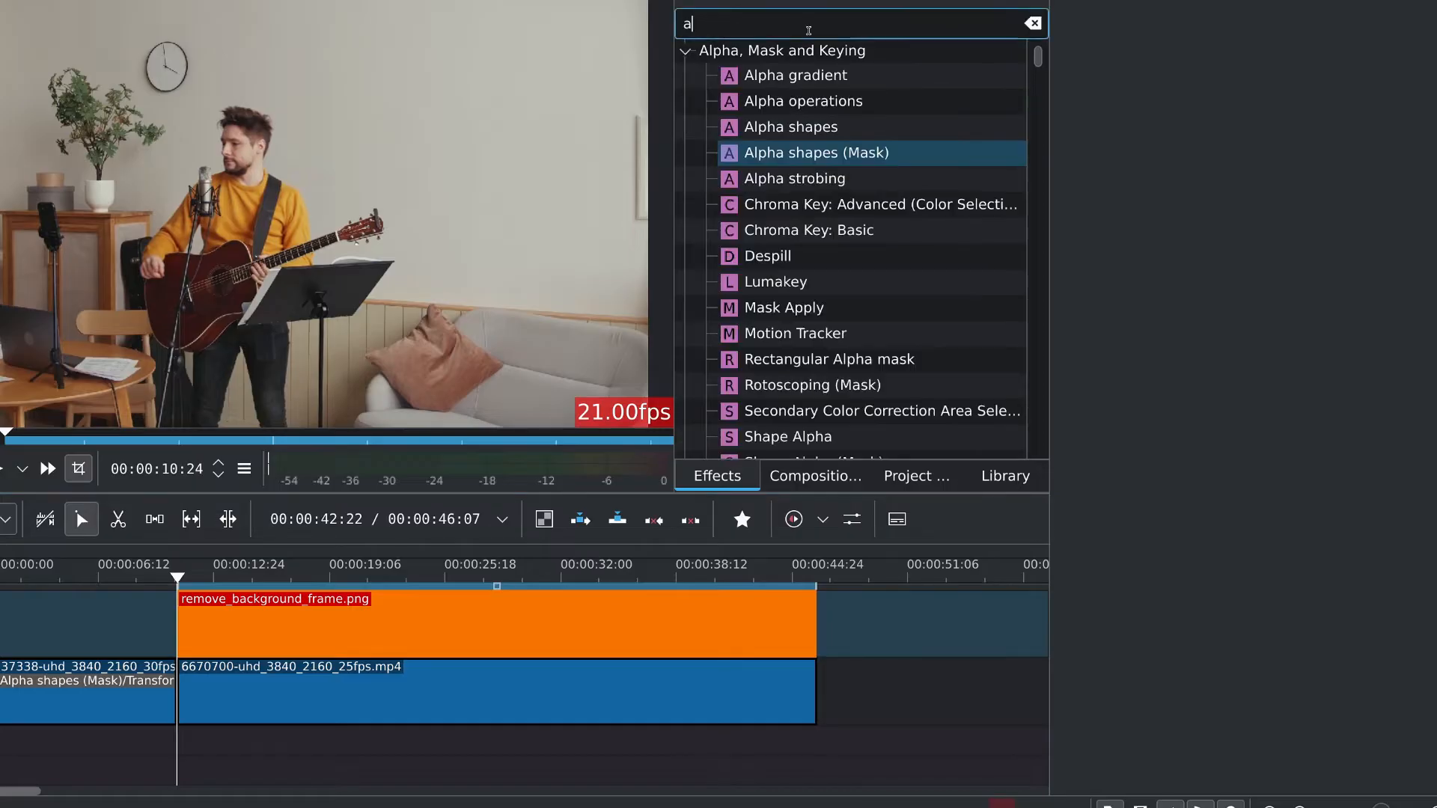
pyautogui.write('lph')
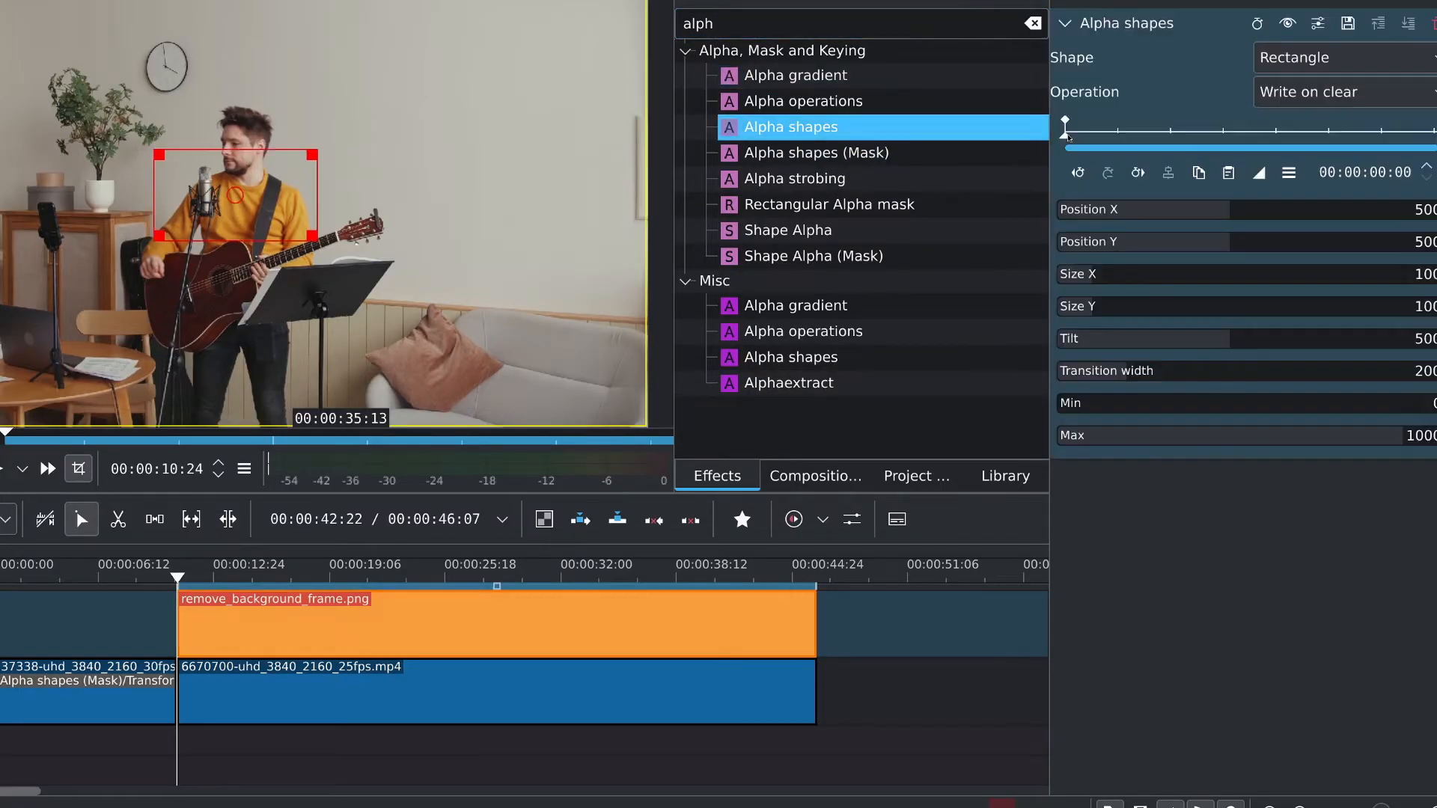
pyautogui.write('transf')
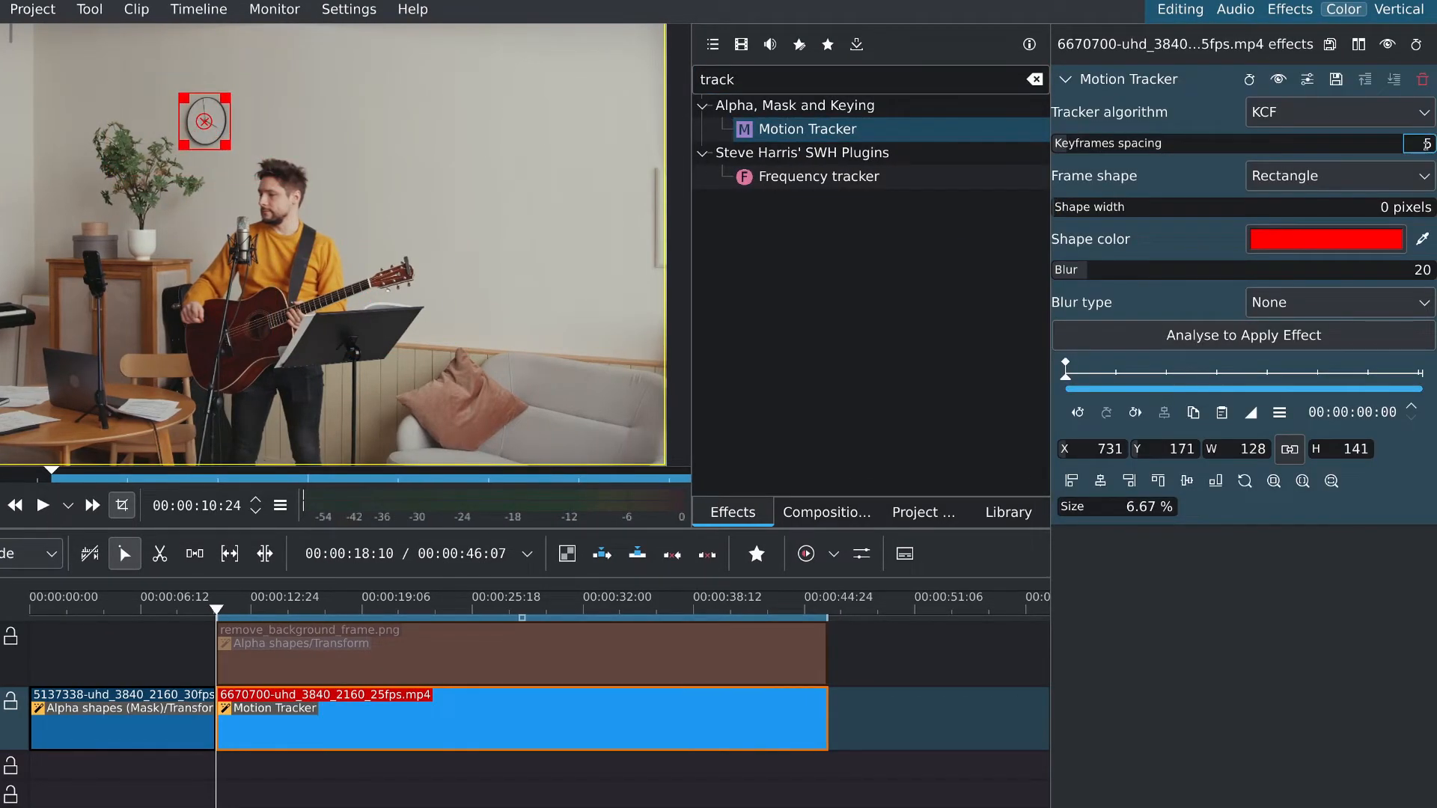
# - Analyse the clock with Motion Tracker and copy its tracked keyframes
pyautogui.click(1242, 335)
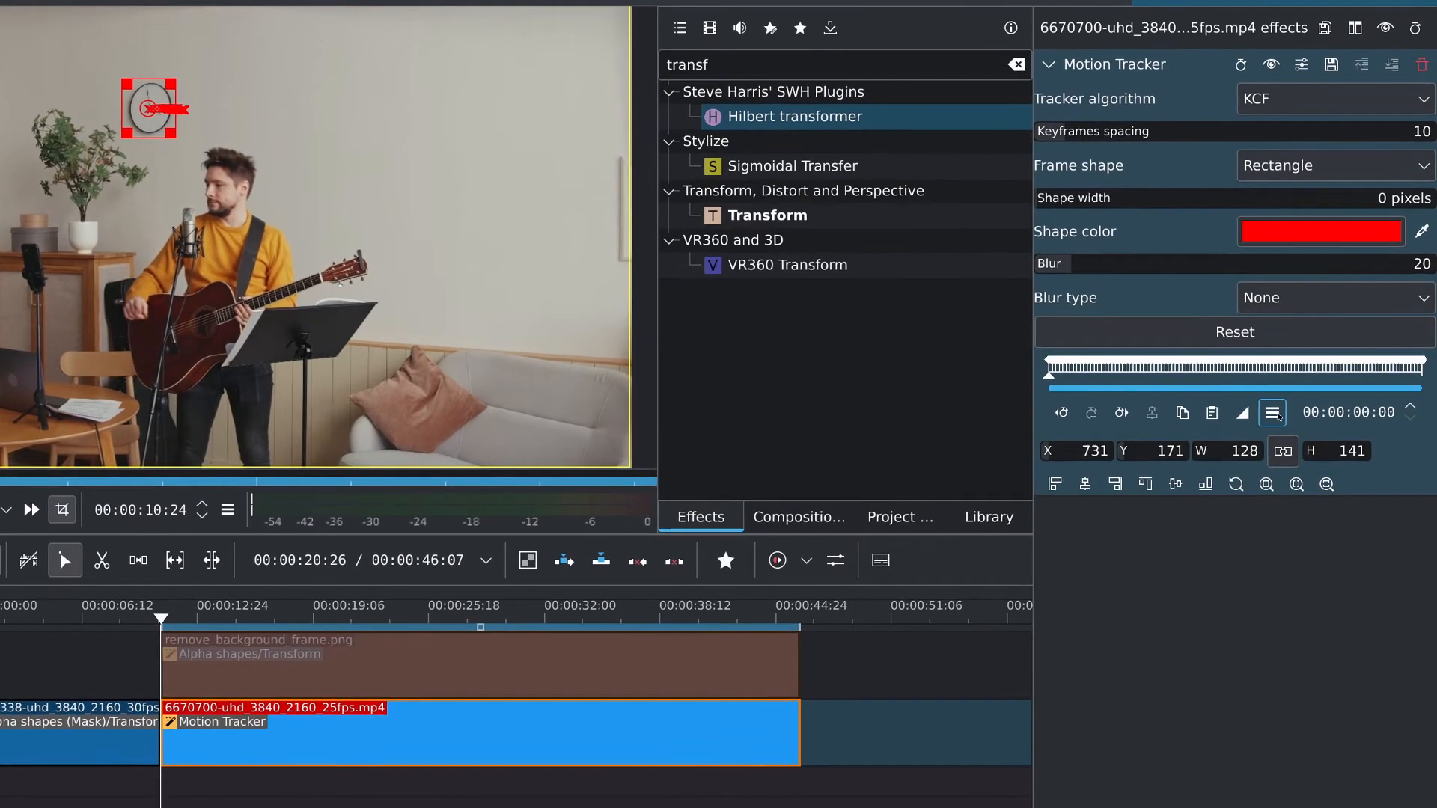
pyautogui.click(1271, 413)
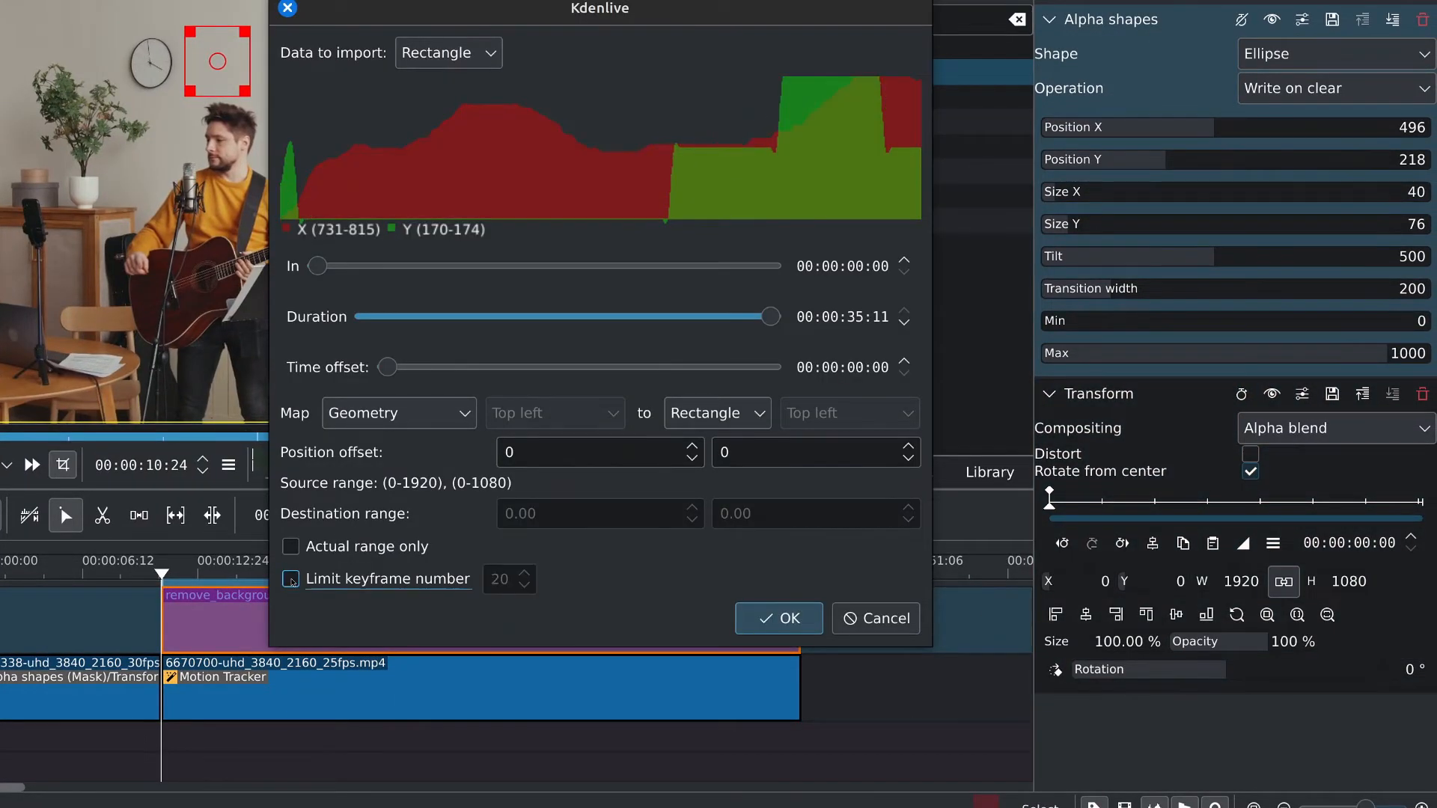
# - Import the clipboard keyframes into the still frame's Alpha shapes mask
pyautogui.click(398, 413)
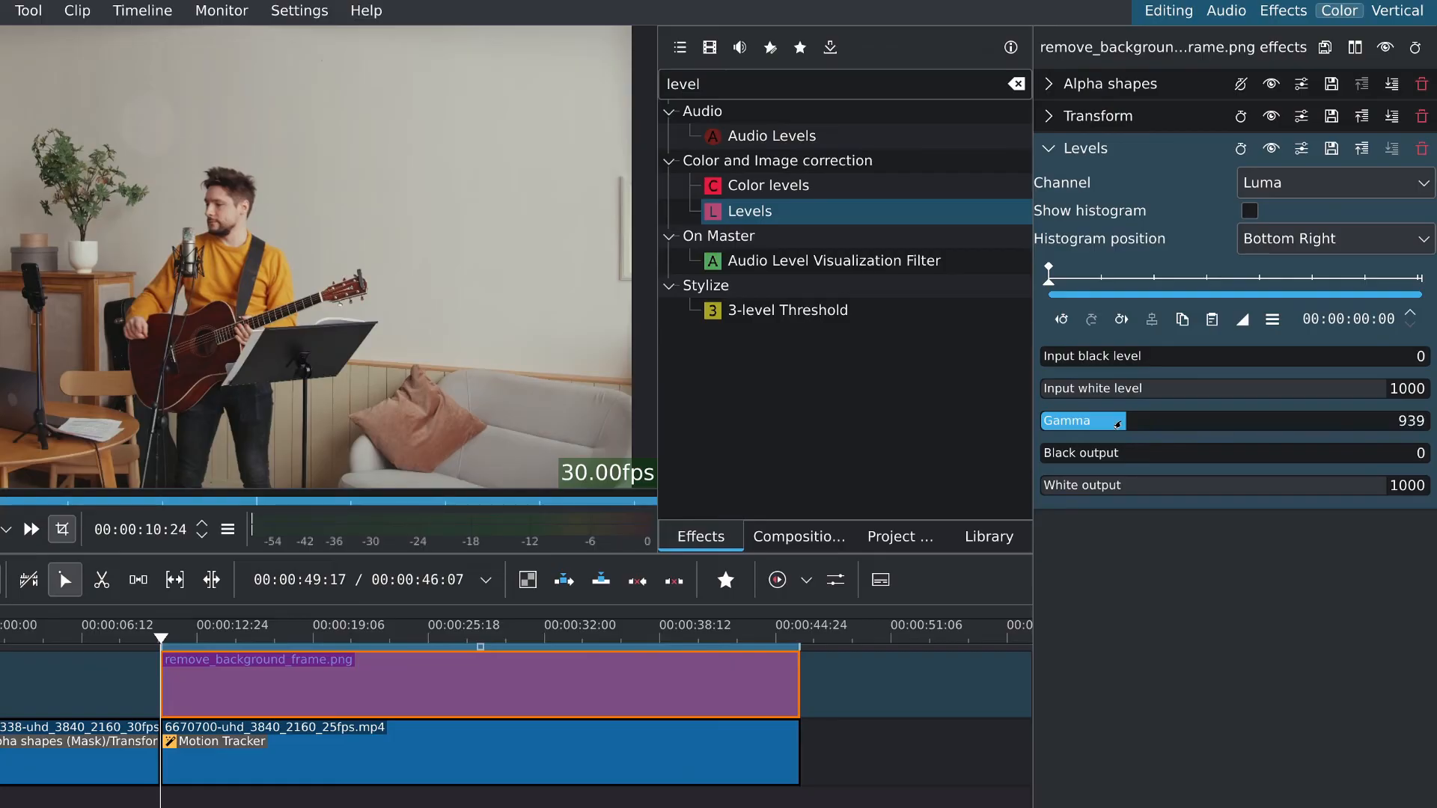
# - Collapse the Levels effect (gamma 939) on the still frame's stack
pyautogui.click(1048, 148)
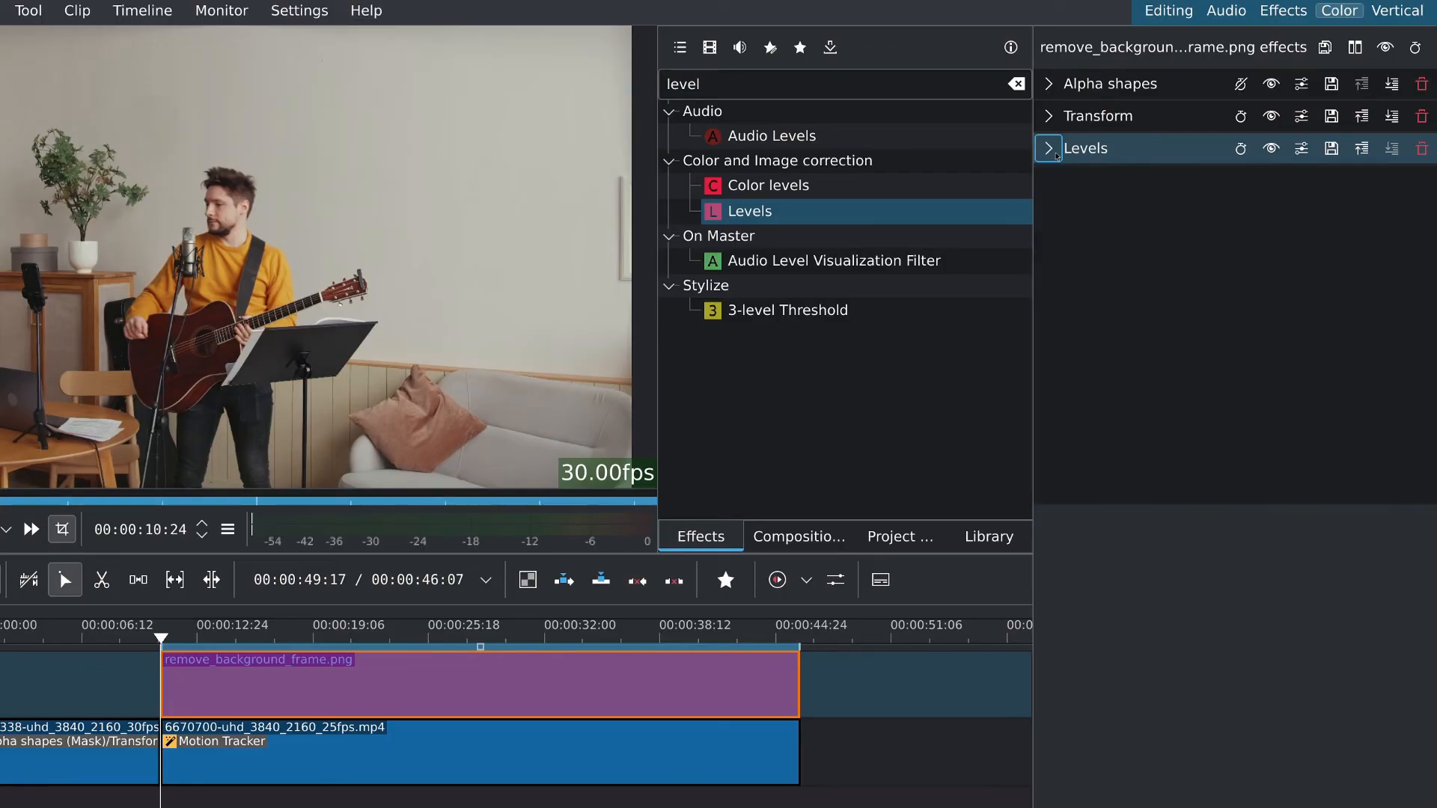